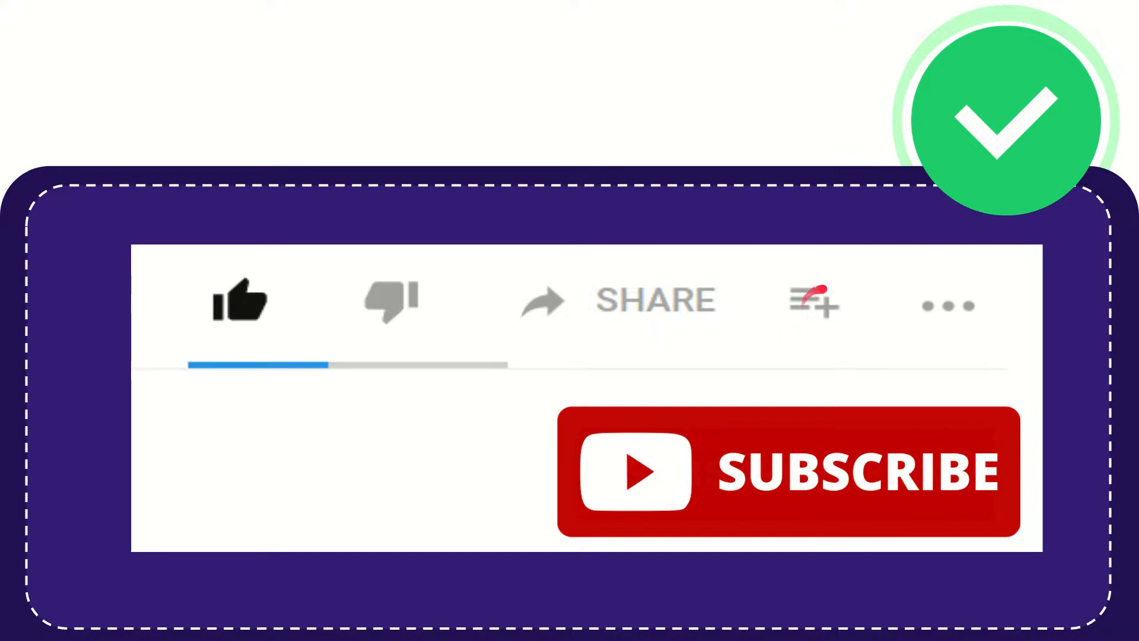
pyautogui.moveTo(959, 298)
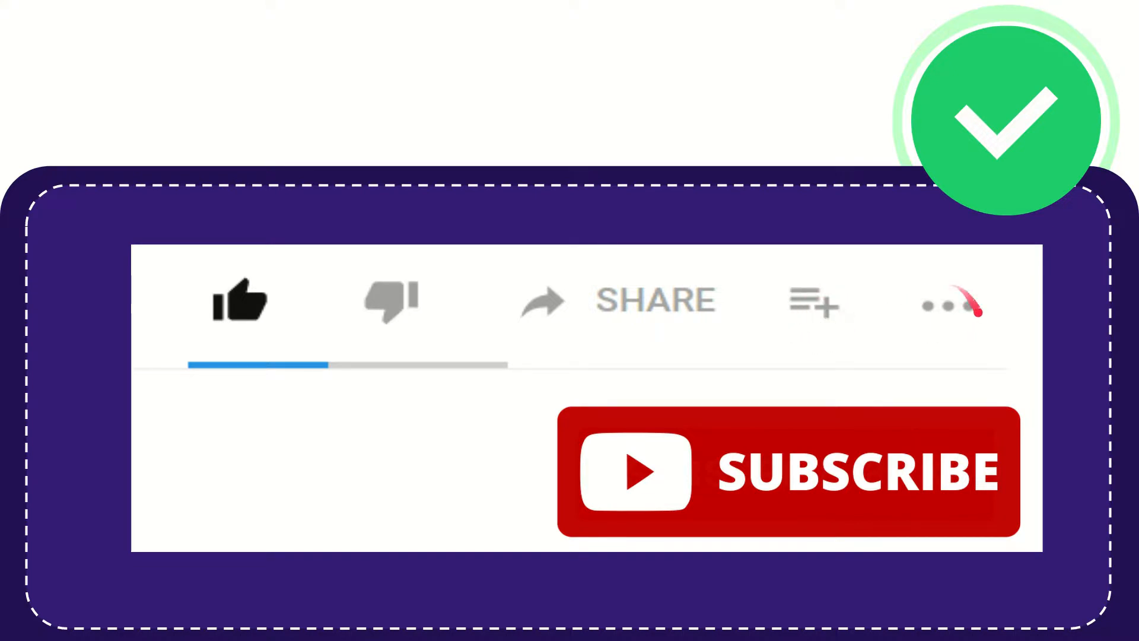